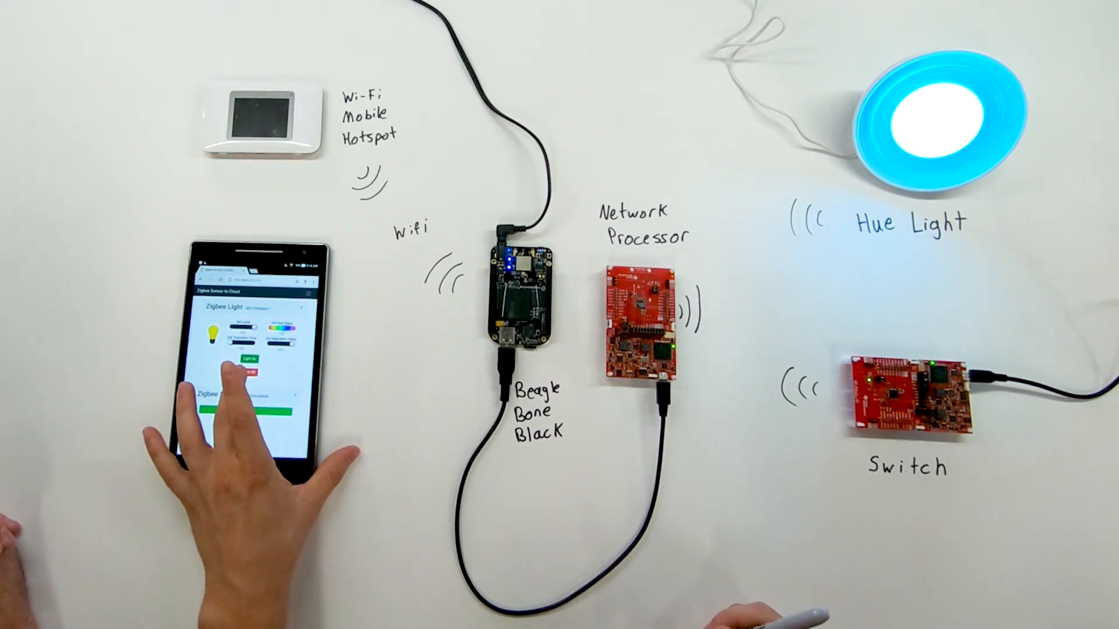
Switch off the blue-lit Hue light using Light Off on the Zigbee Light card.
click(245, 373)
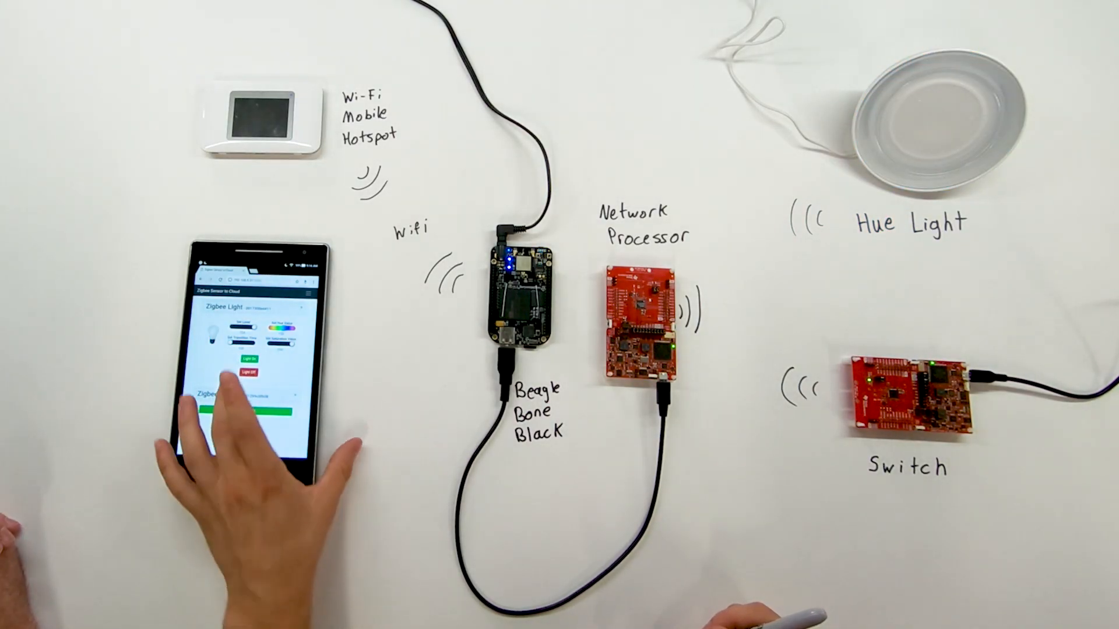